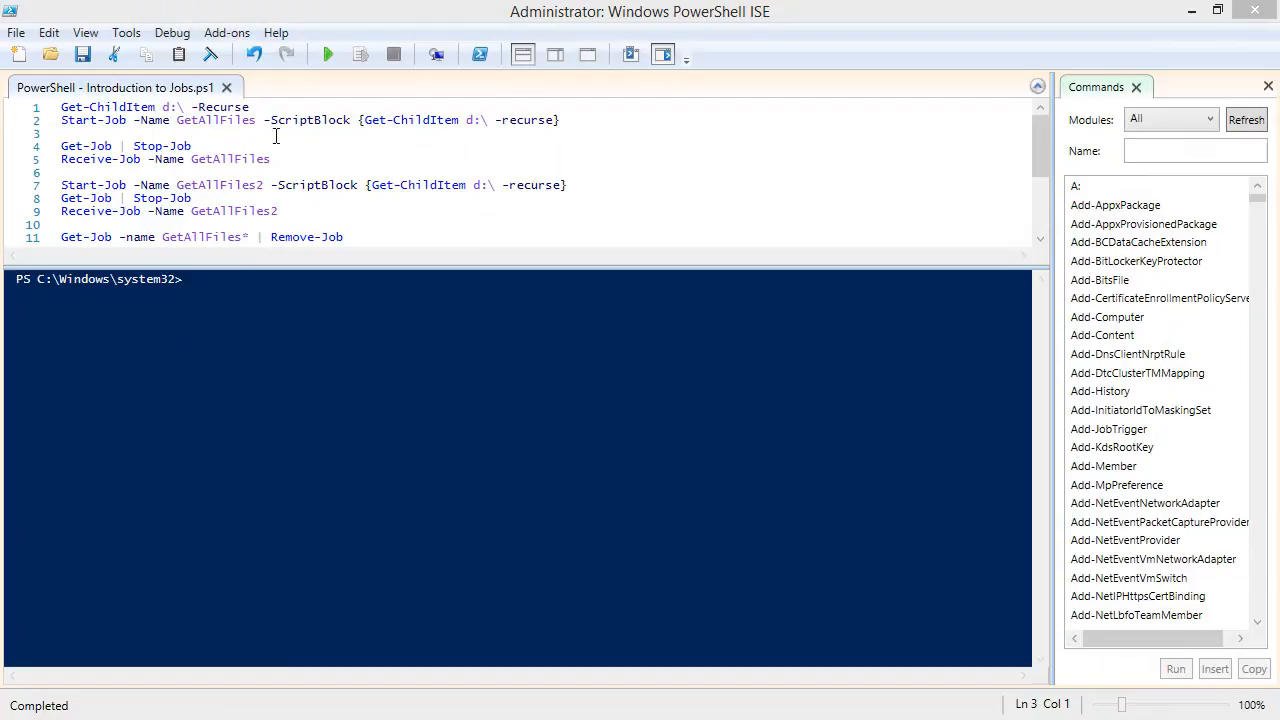
Run the Get-ChildItem d:\ -Recurse line directly in the console
triple_click(130, 108)
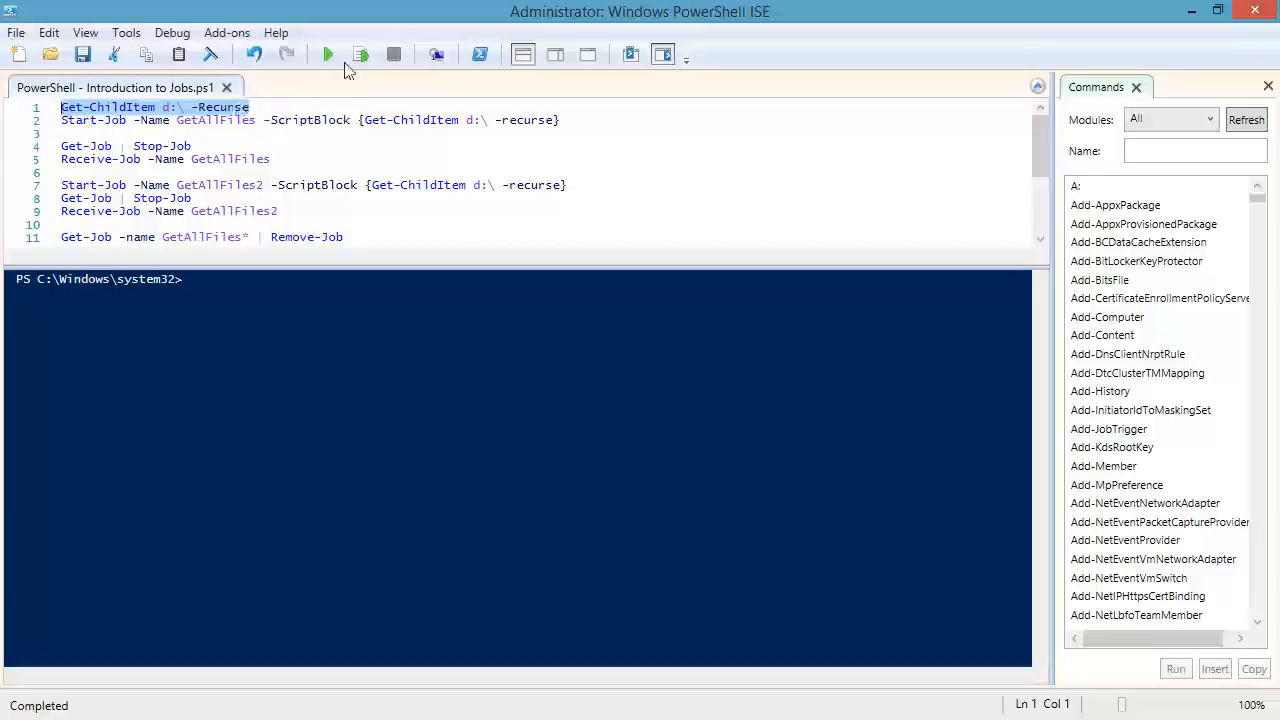
click(328, 54)
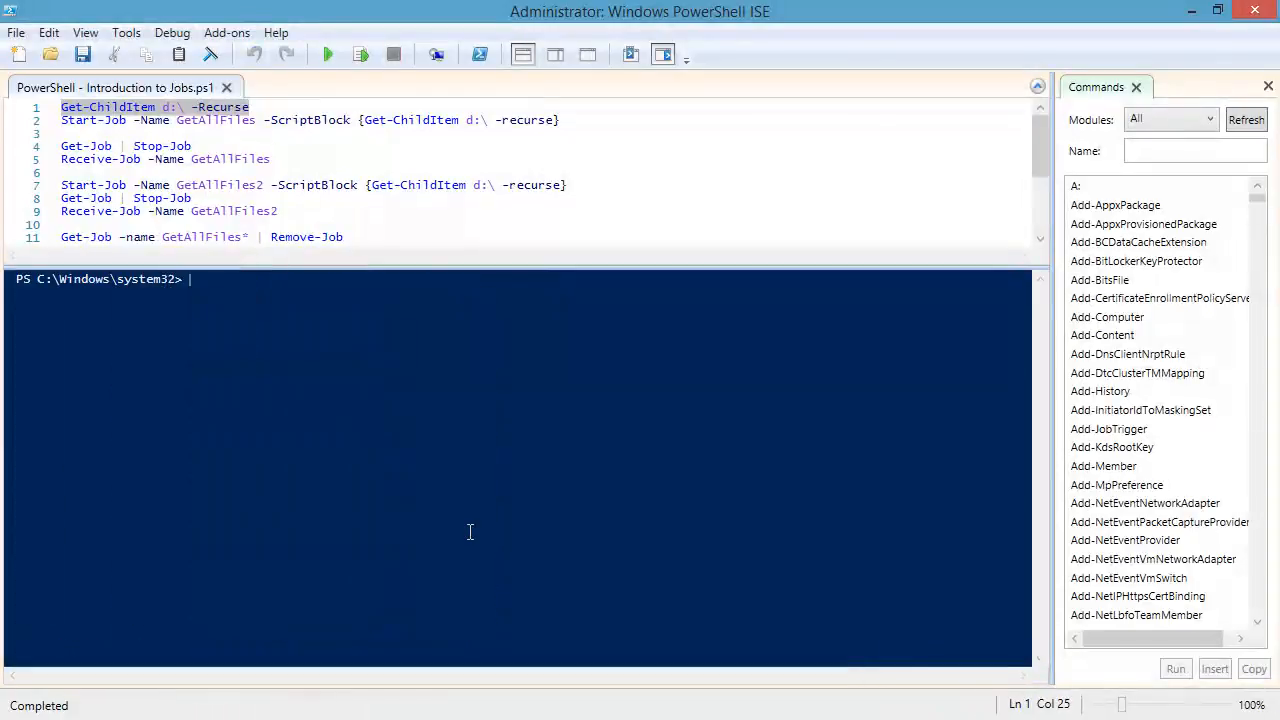
Start the GetAllFiles background job and check with Get-Job that it is running
click(82, 132)
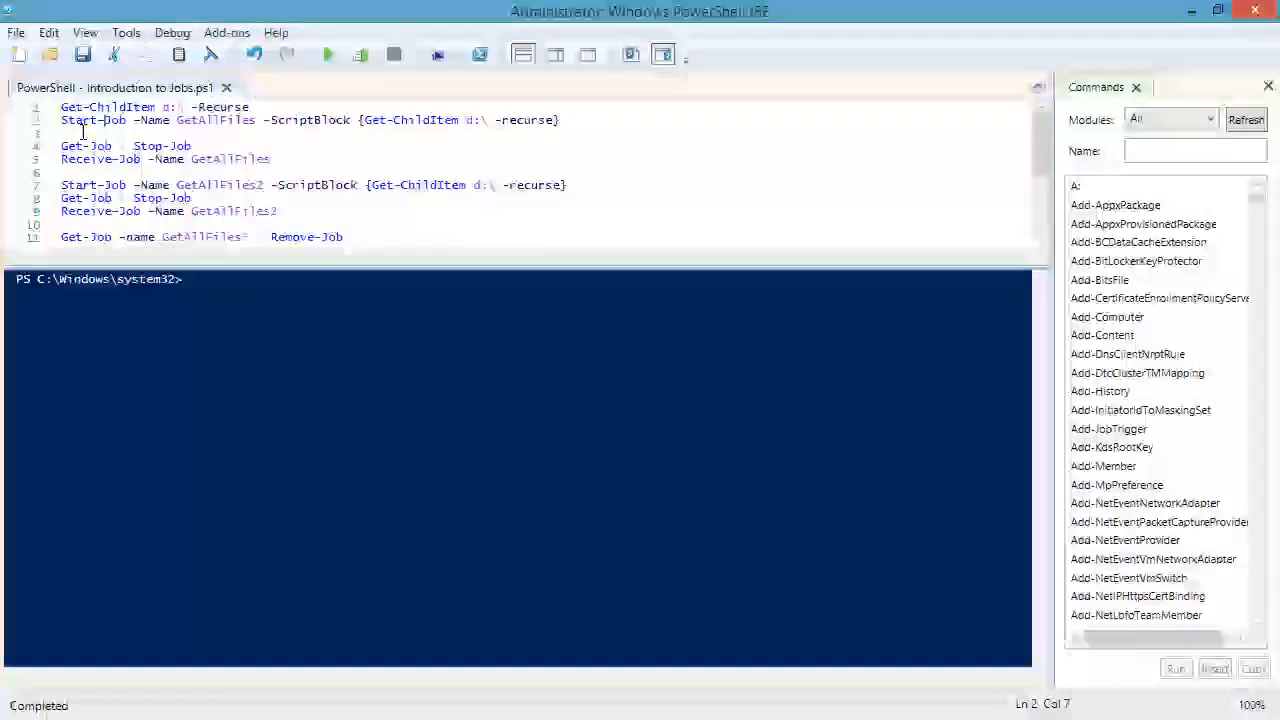
double_click(92, 120)
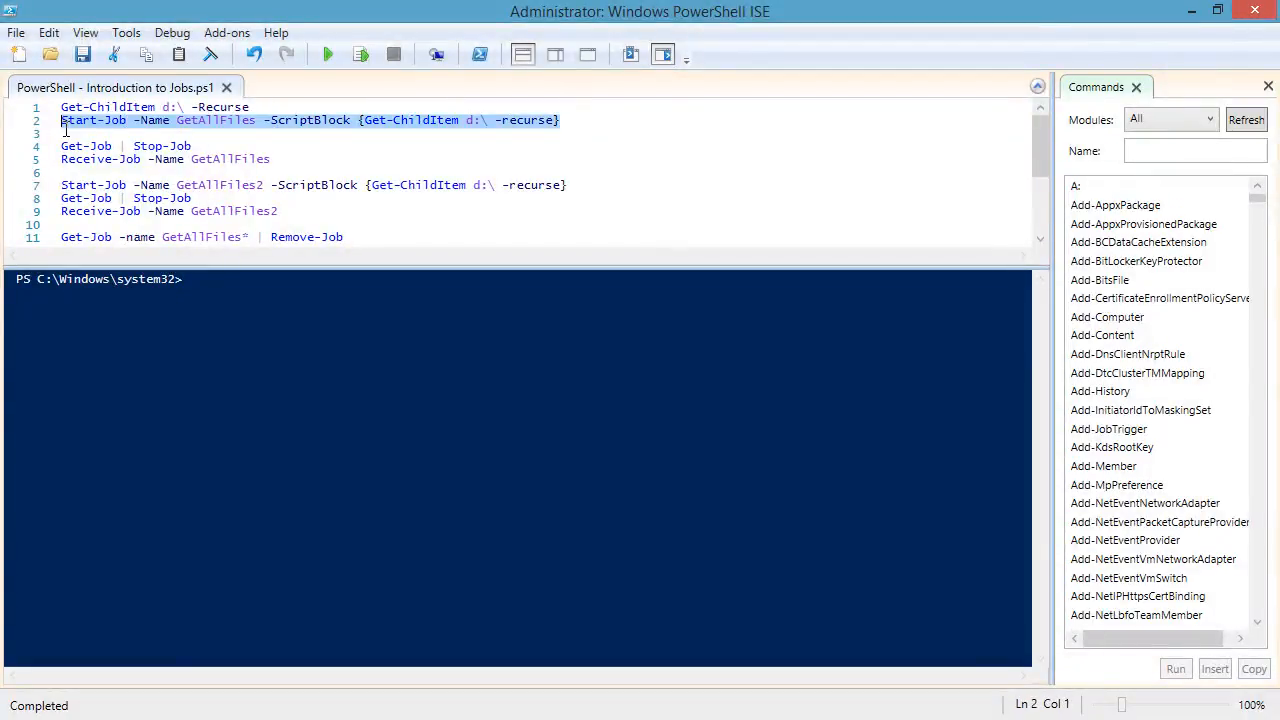
mouse_move(360, 54)
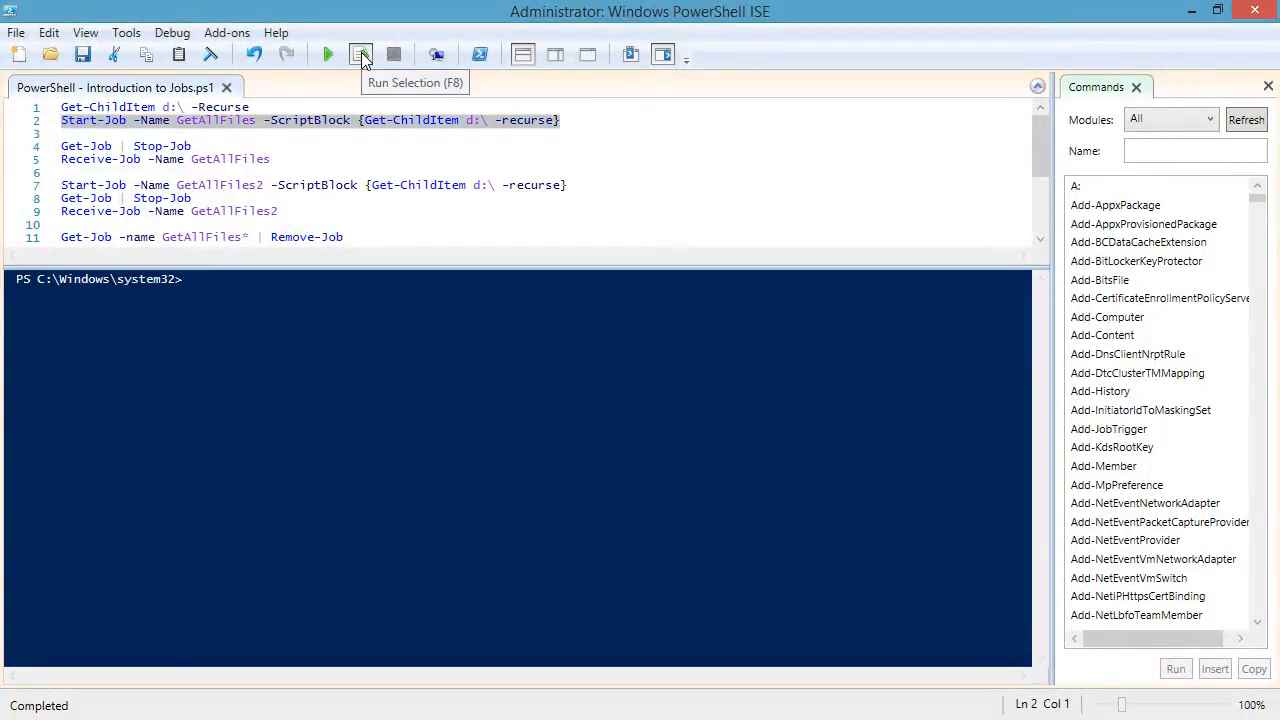
click(360, 54)
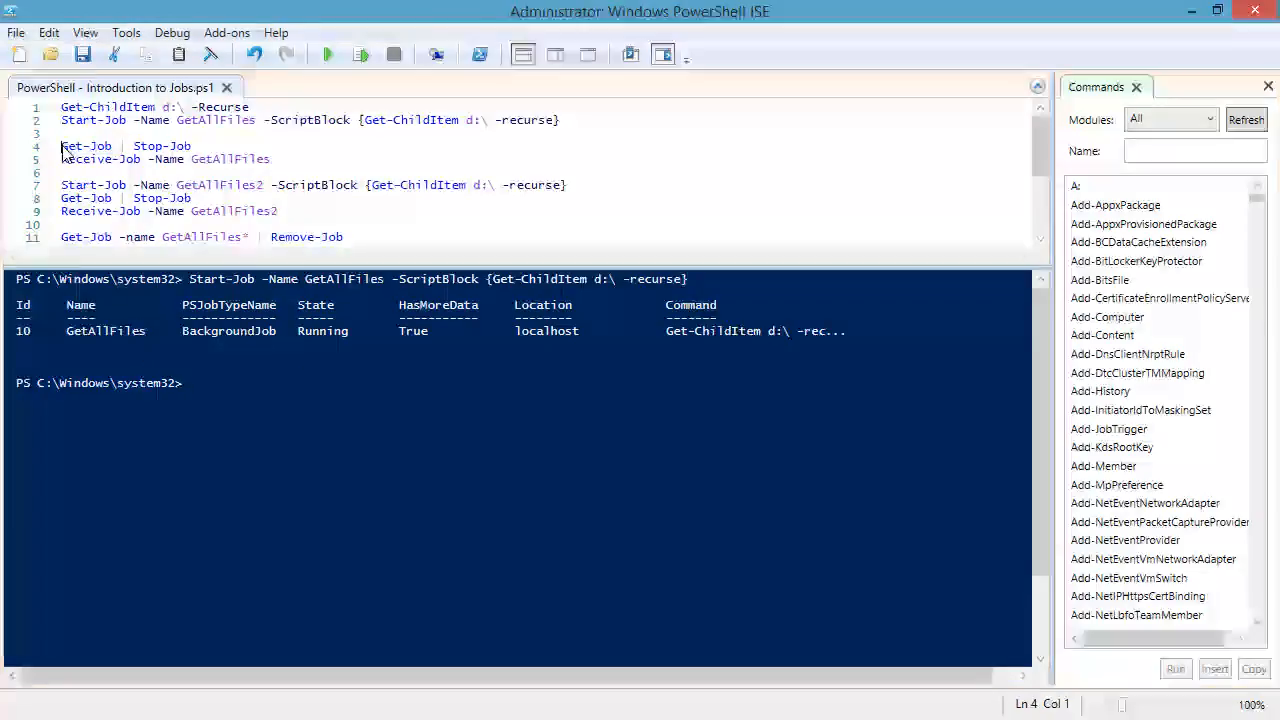
click(360, 54)
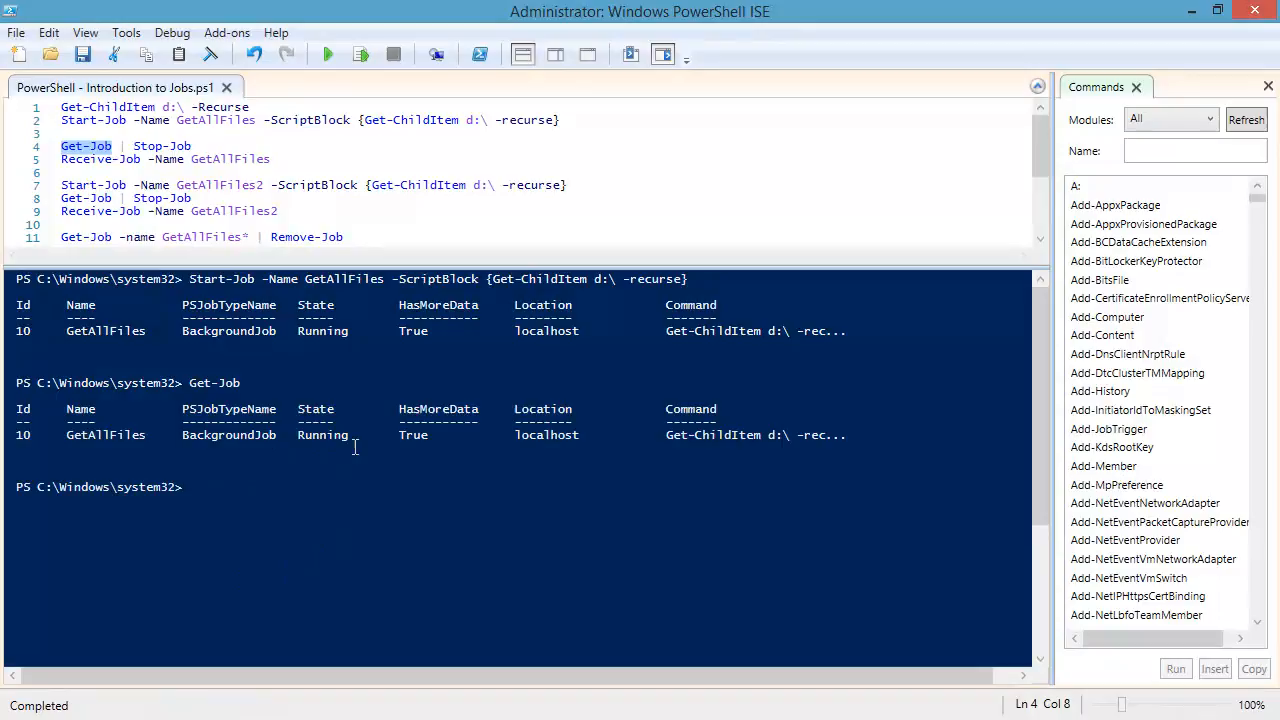
mouse_move(452, 448)
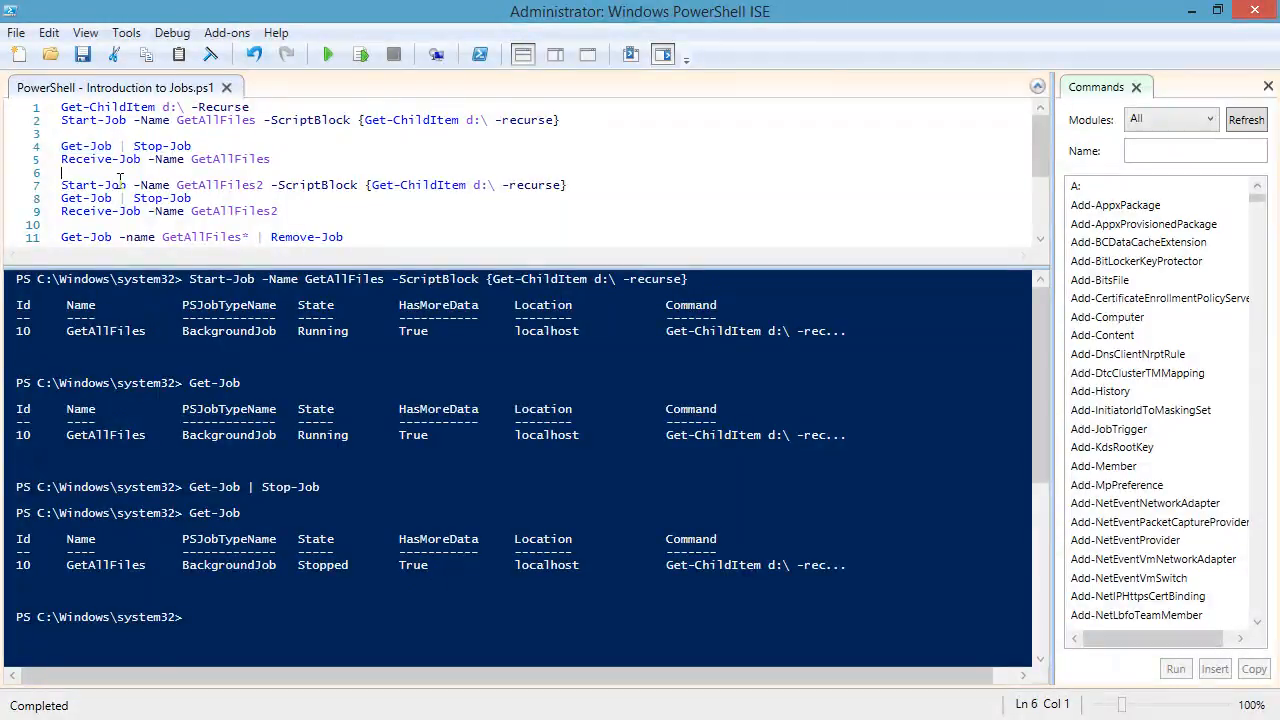
Receive the GetAllFiles job's file listing twice and confirm with Get-Job it has no more data
triple_click(164, 160)
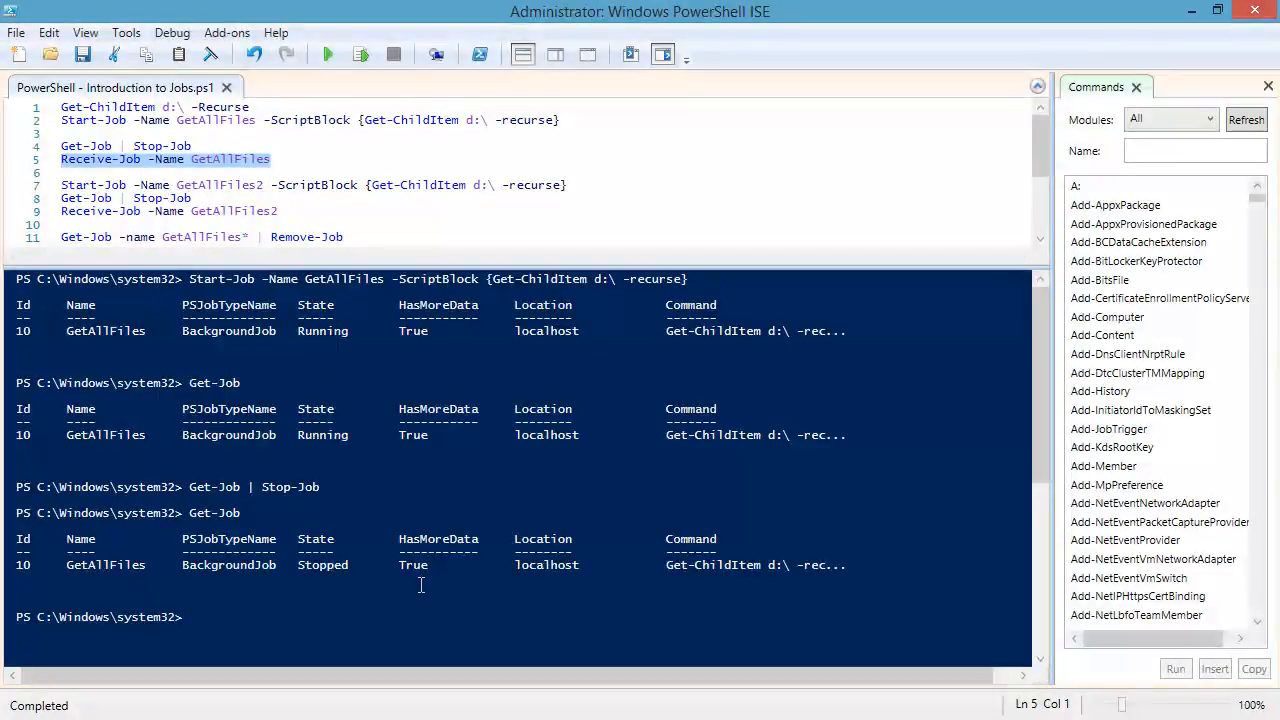
click(328, 54)
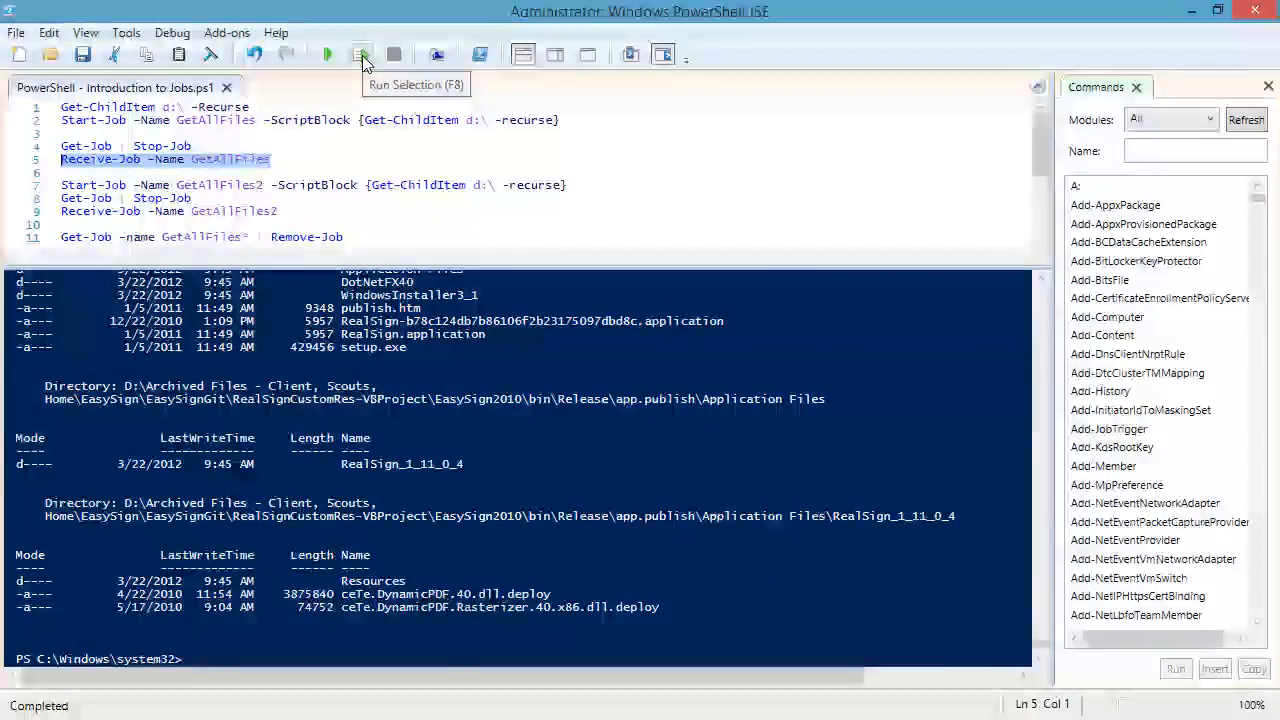
click(360, 54)
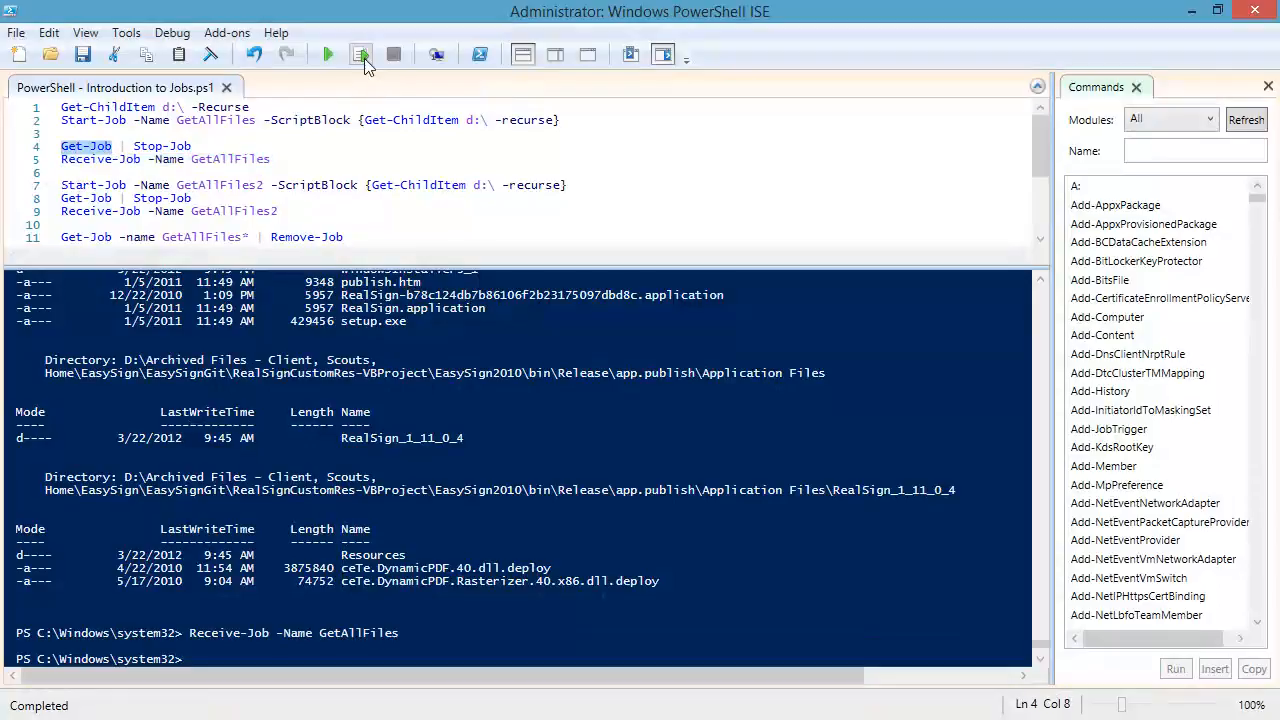
click(360, 54)
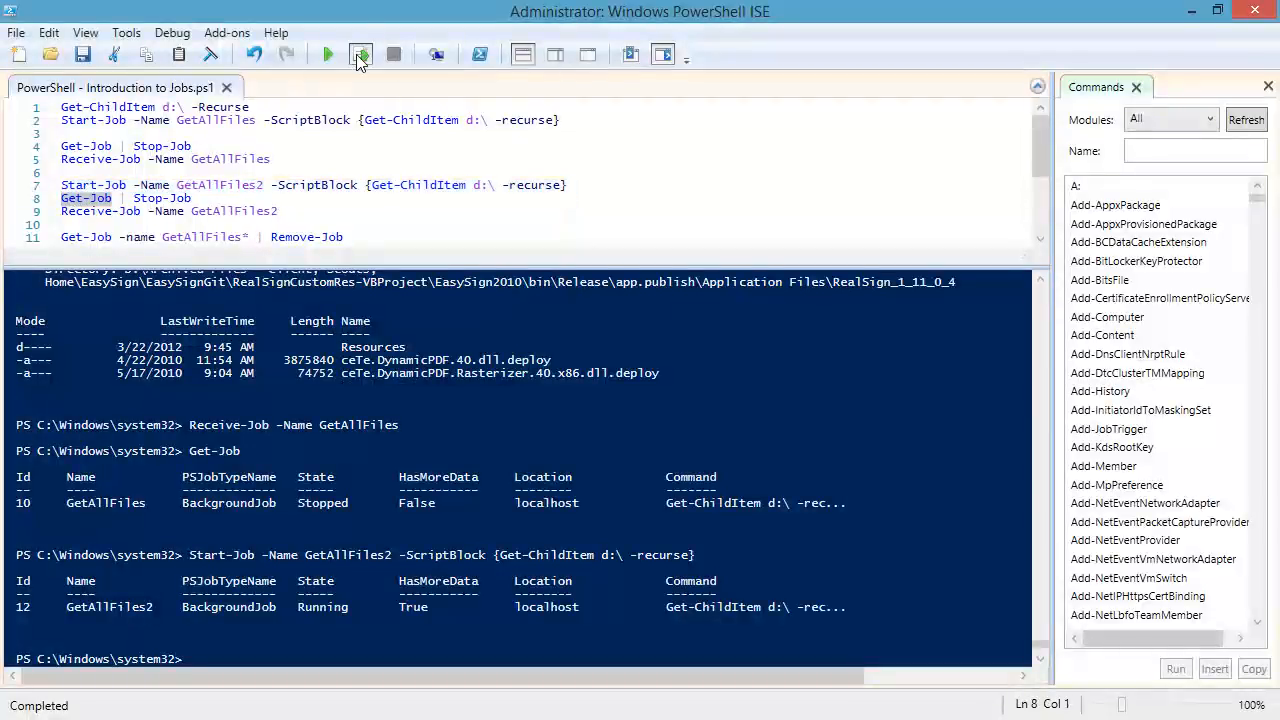
List the jobs, stop them with Get-Job | Stop-Job, and confirm GetAllFiles and GetAllFiles2 show Stopped
click(360, 56)
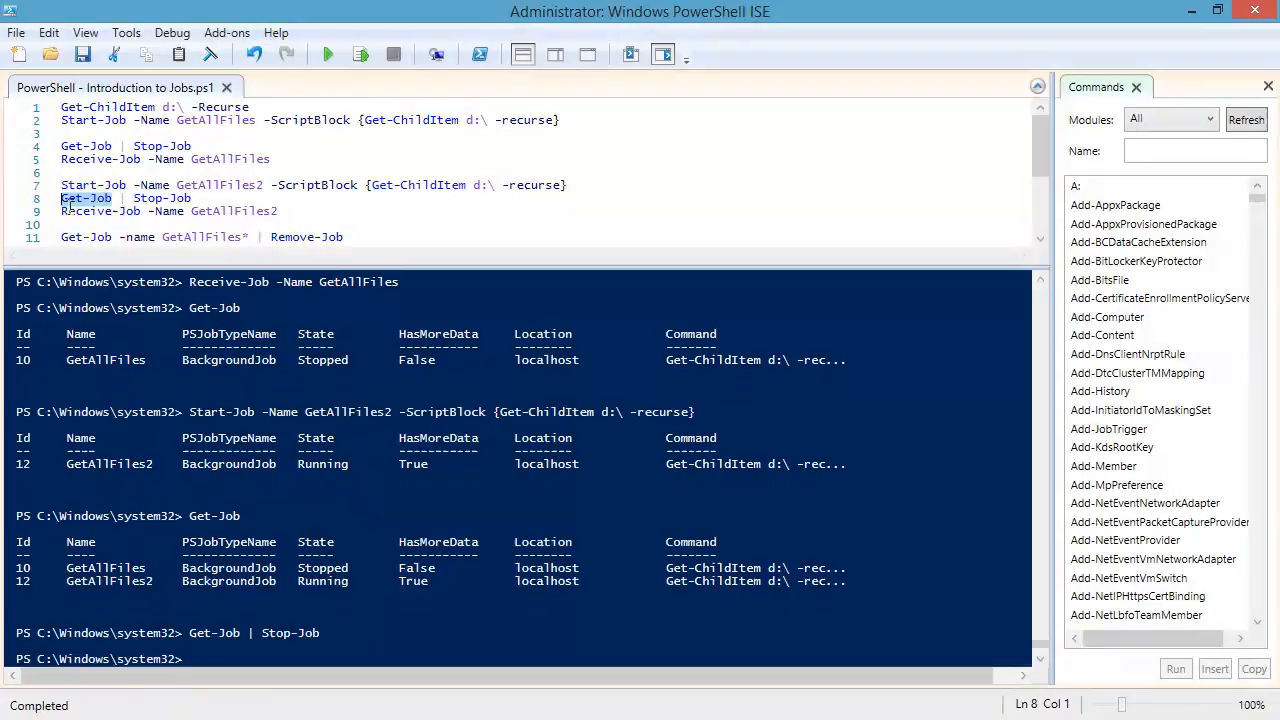
click(328, 54)
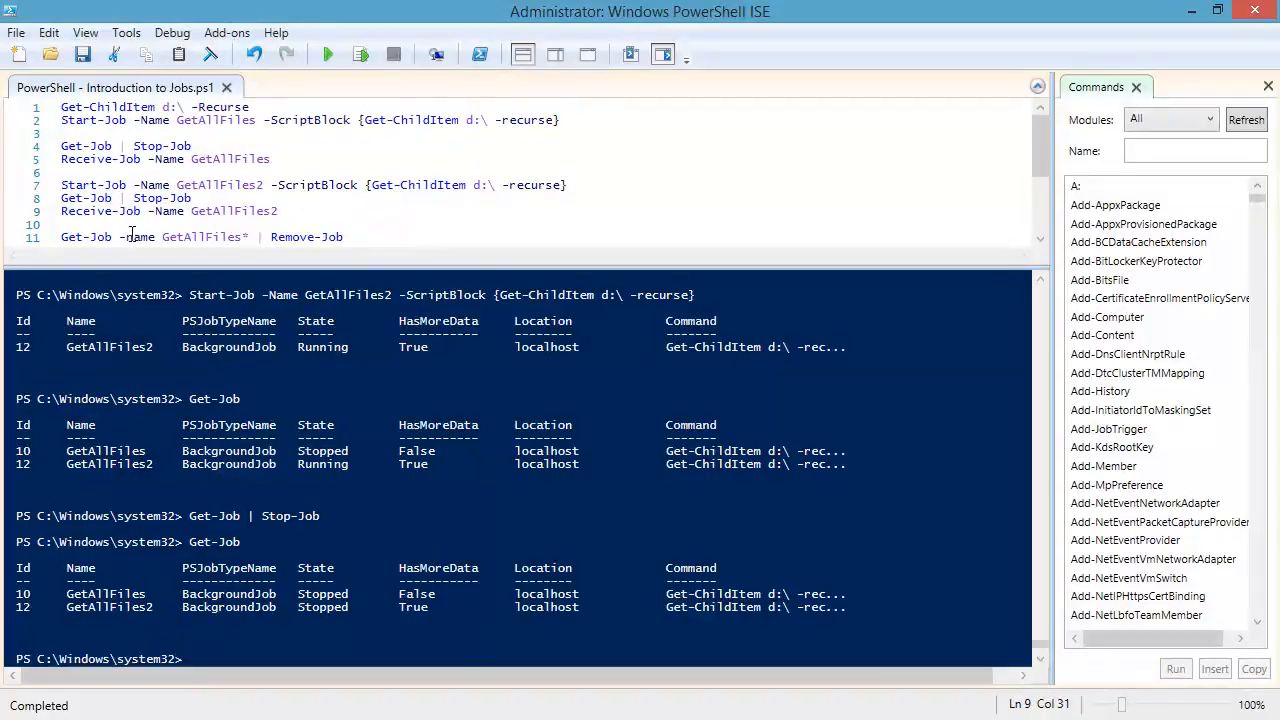
Receive GetAllFiles2's listing with -Keep and verify Get-Job still reports HasMoreData True
text(|)
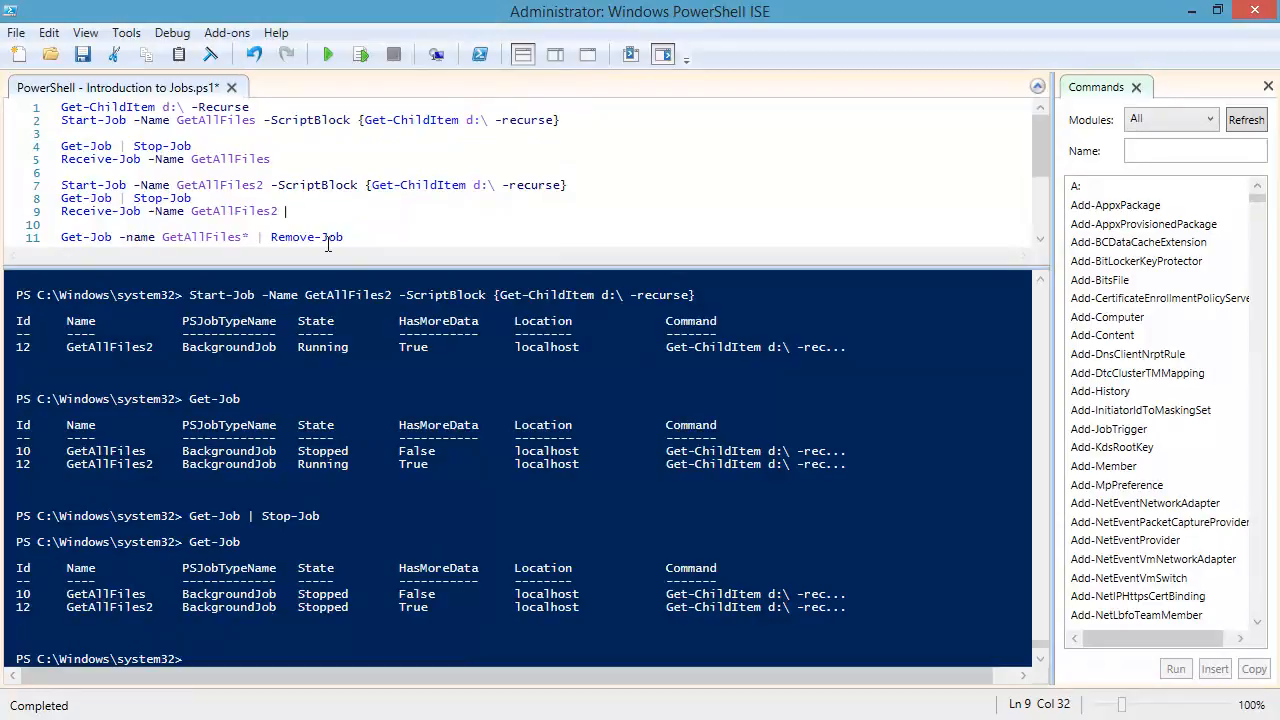
text(-kk)
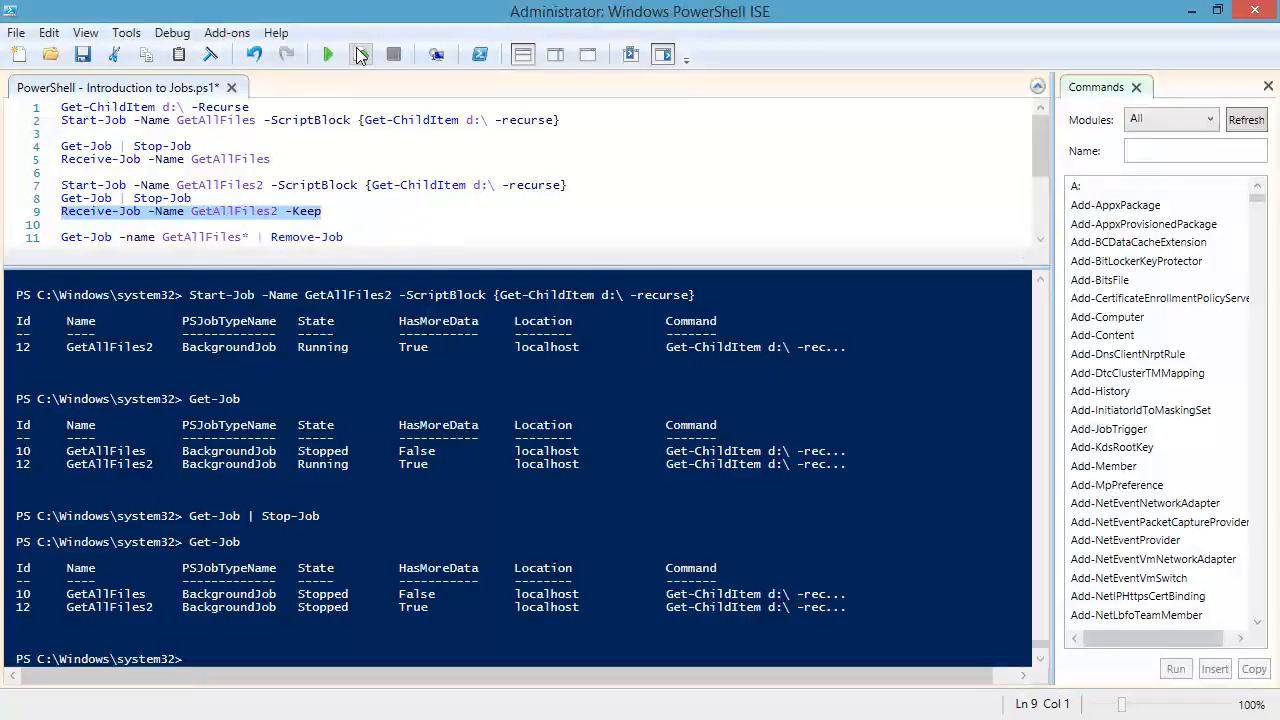
mouse_move(360, 54)
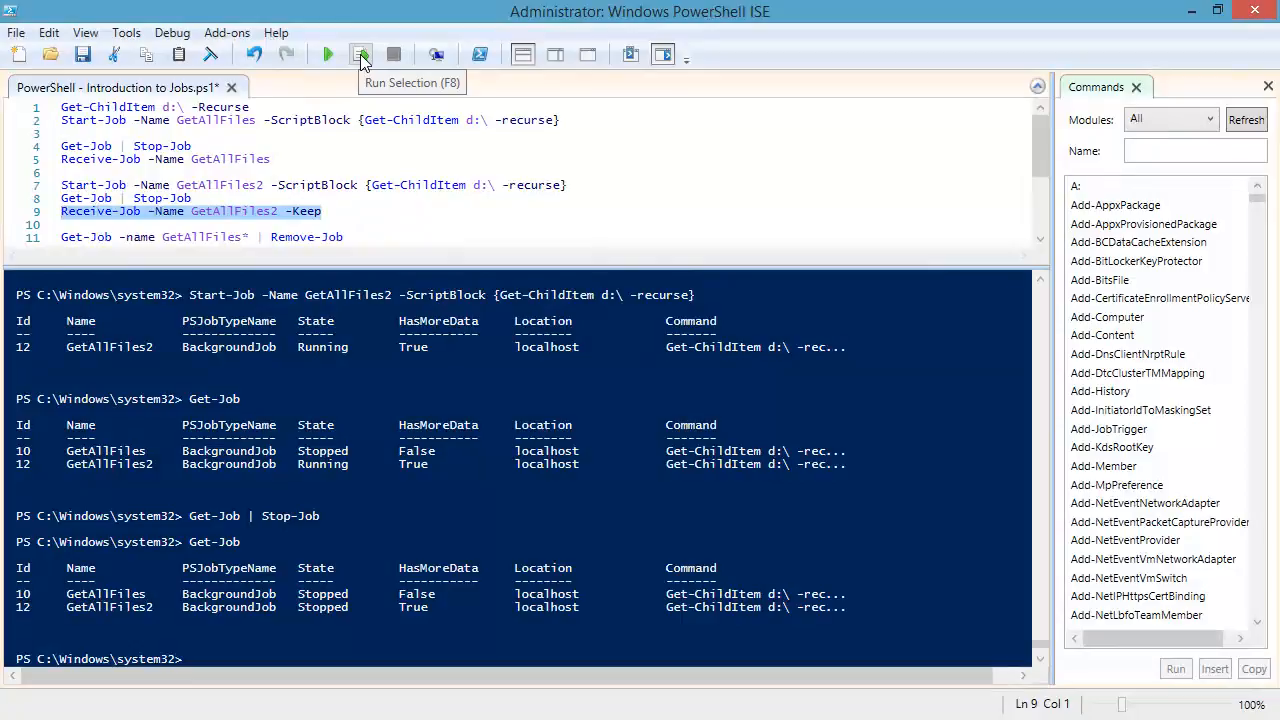
click(360, 54)
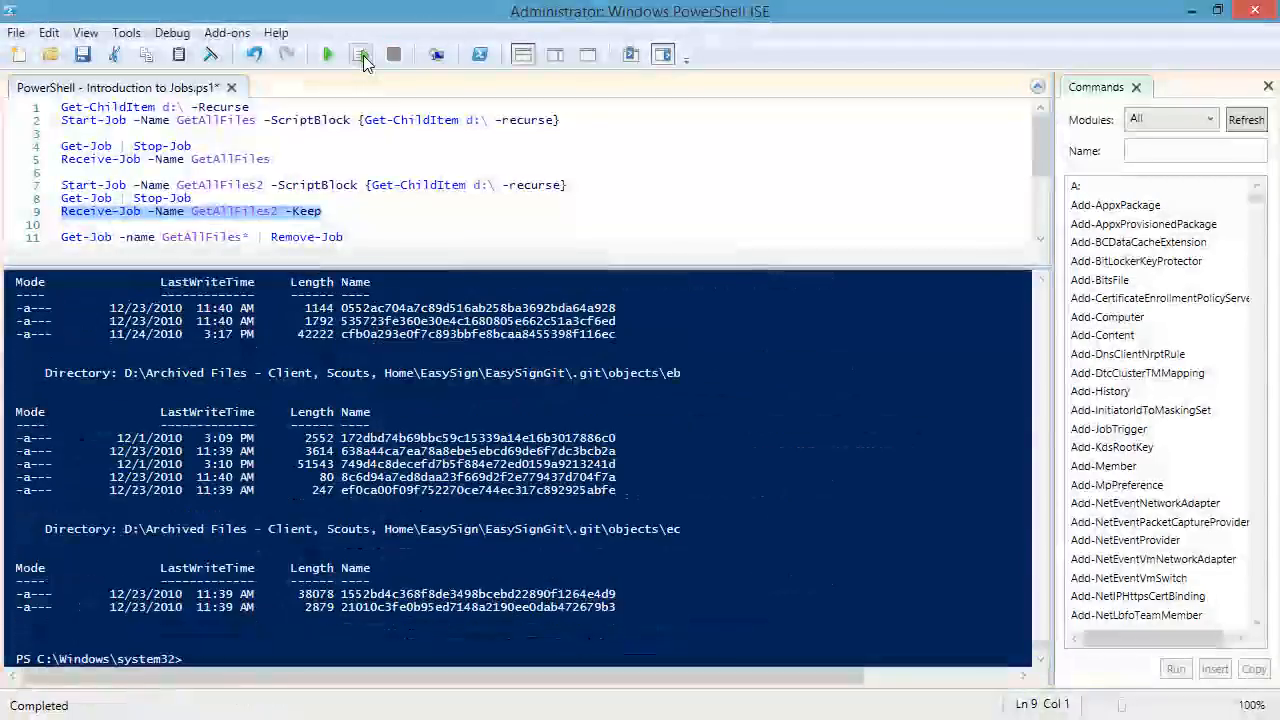
click(360, 54)
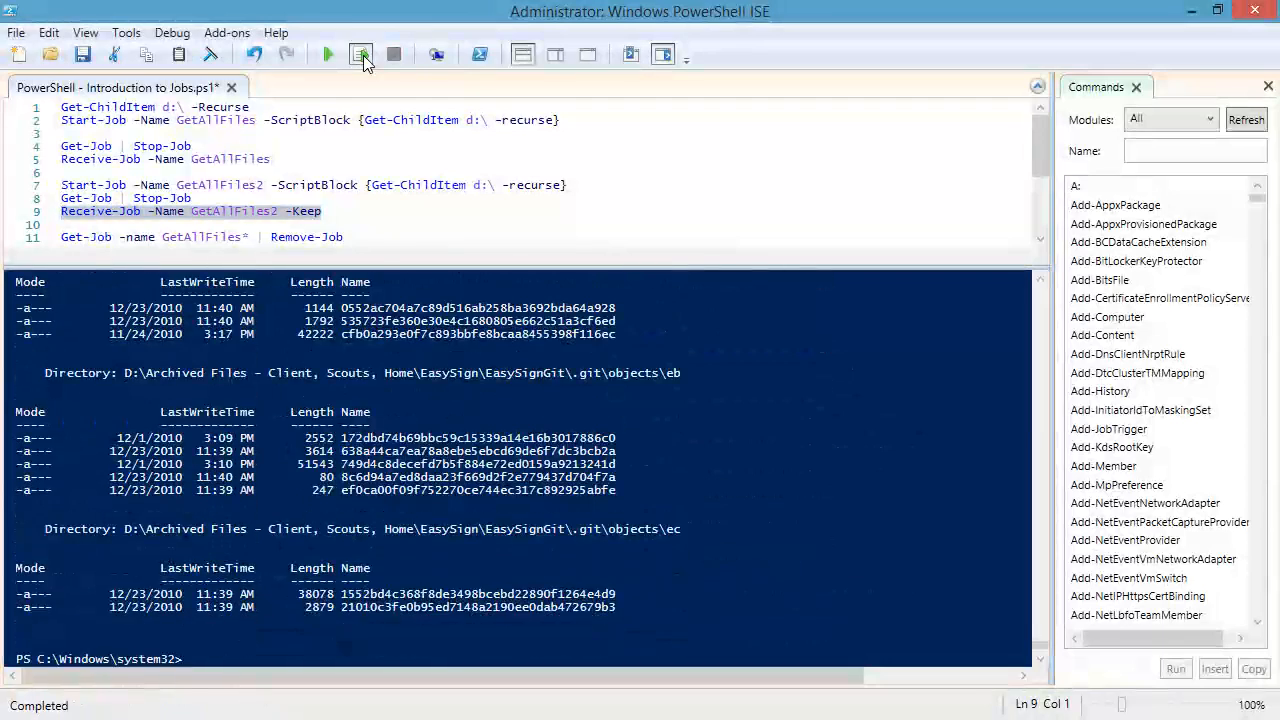
click(360, 54)
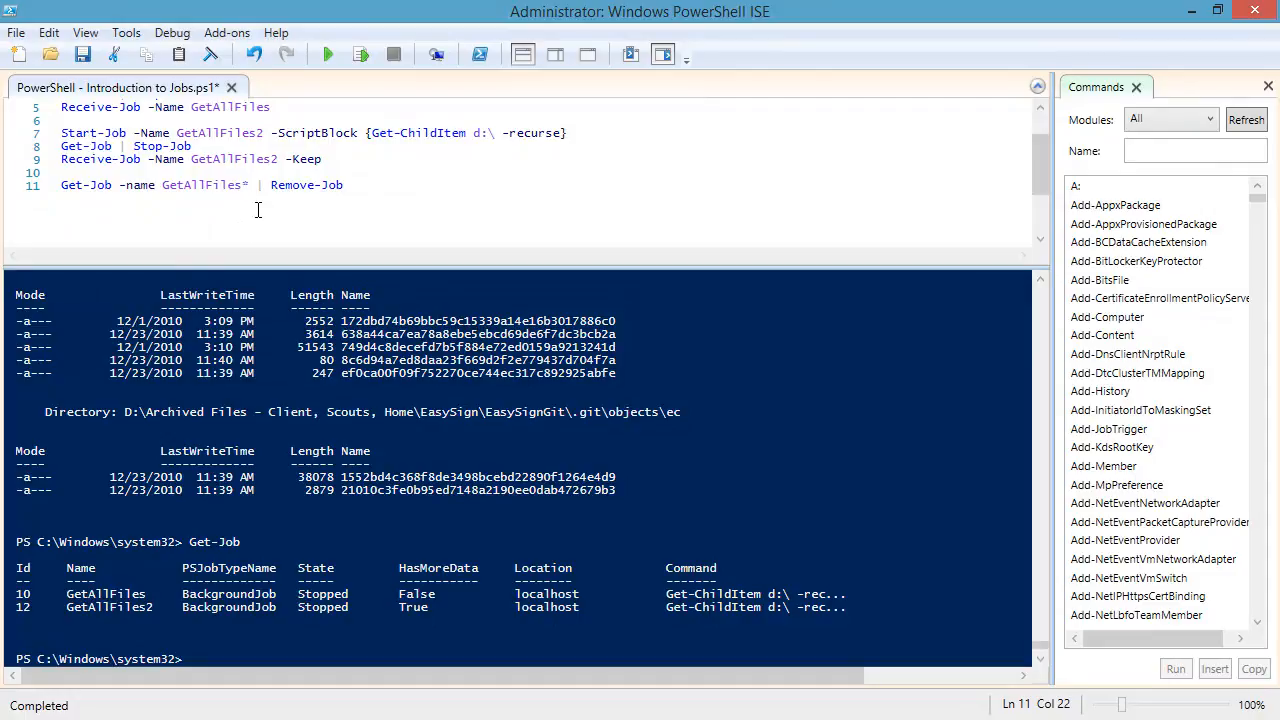
mouse_move(230, 168)
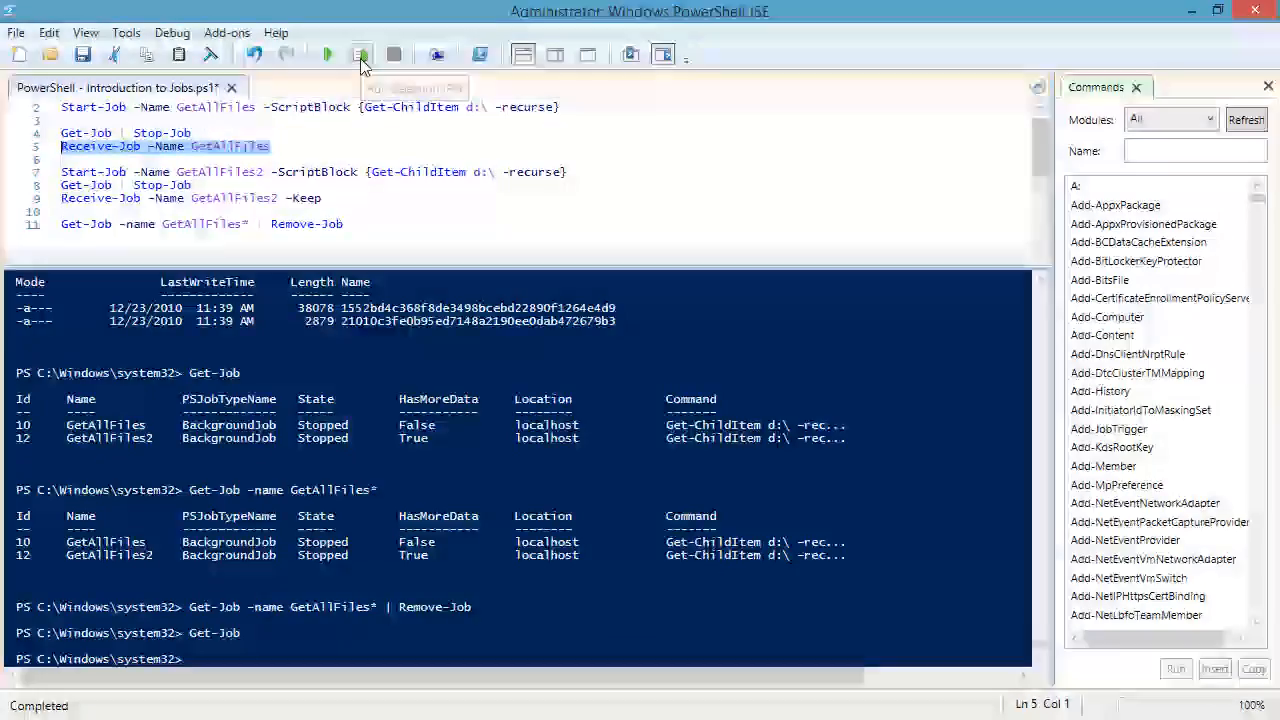
Run Receive-Job -Name GetAllFiles after removal to show the job-not-found error
click(360, 54)
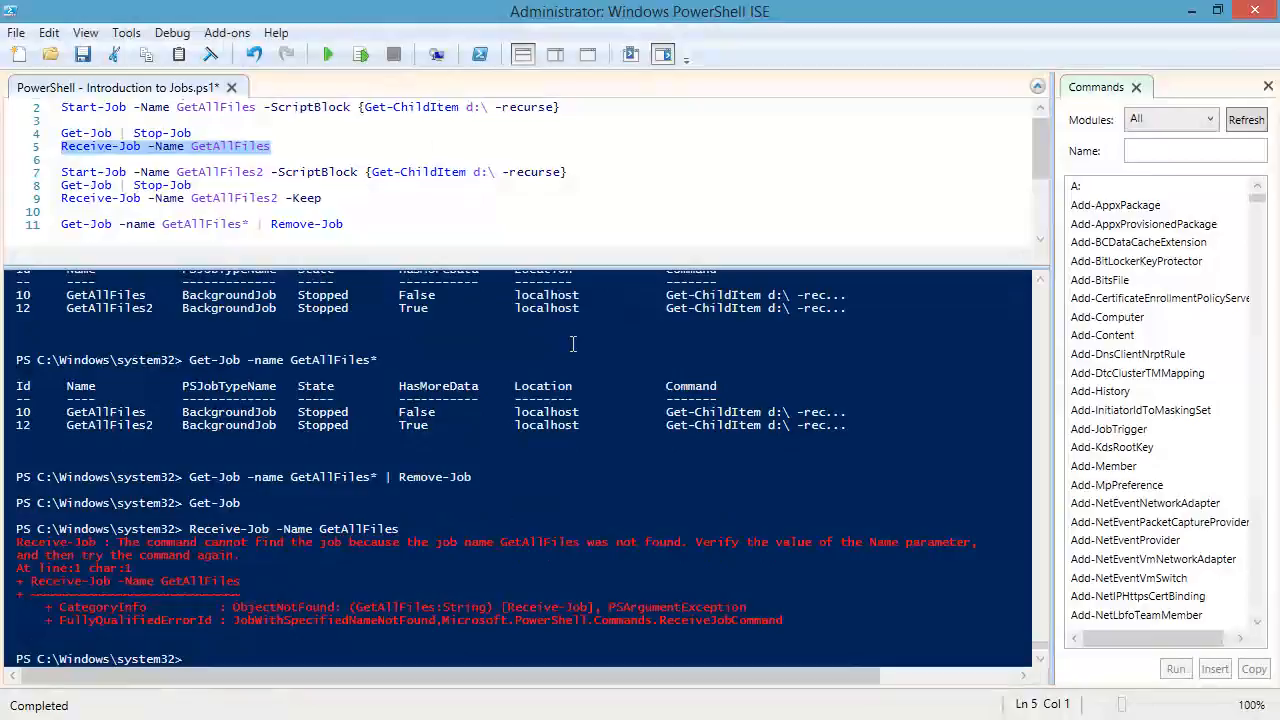